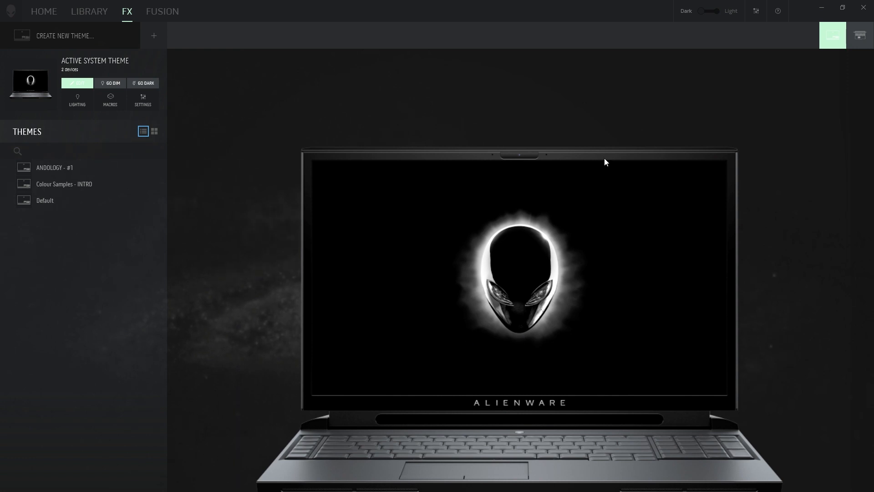
Preview the ANDOLOGY - #1 theme's colored lighting on the top-view keyboard
left_click(54, 167)
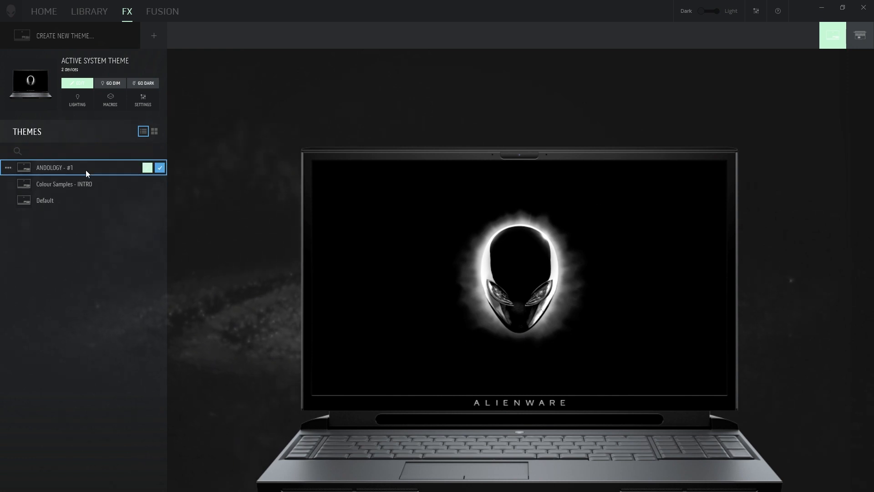
left_click(53, 168)
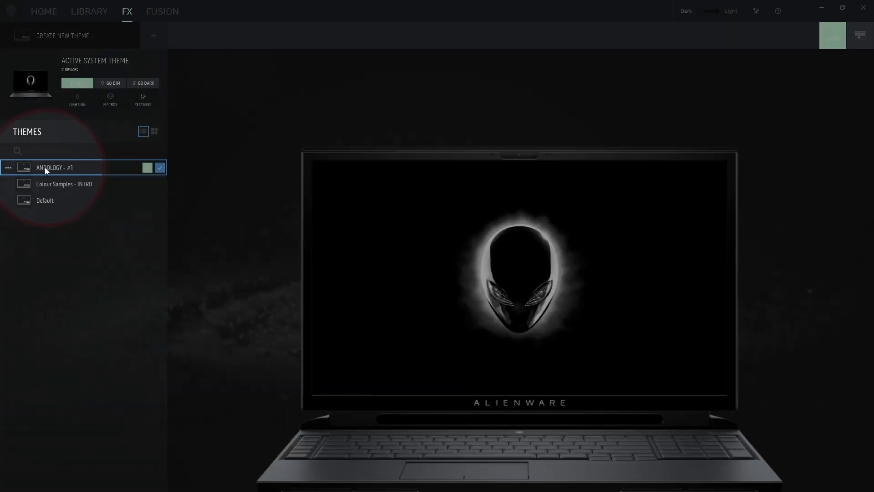
mouse_move(47, 178)
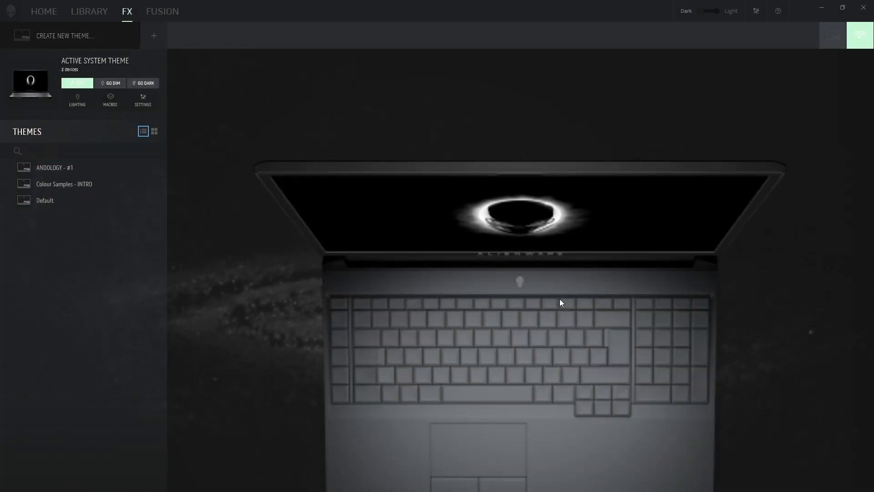
left_click(54, 168)
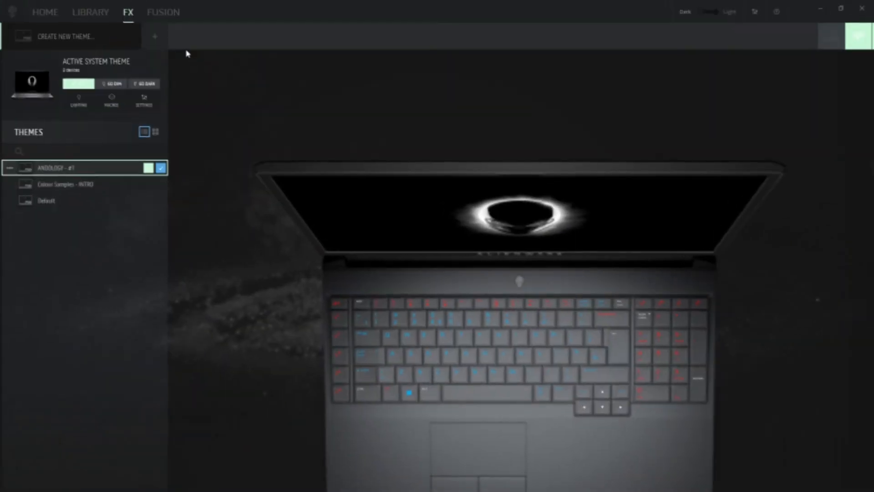
Return to the Home dashboard with games and the system profile summary
left_click(162, 11)
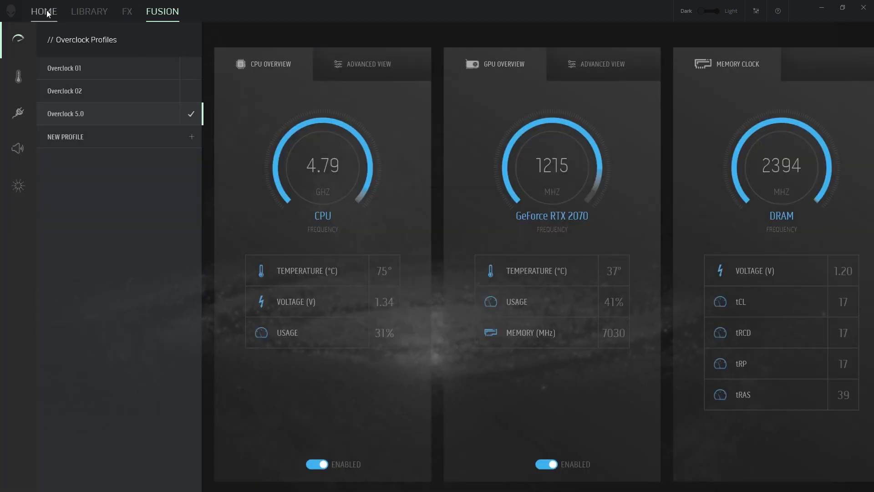
left_click(43, 11)
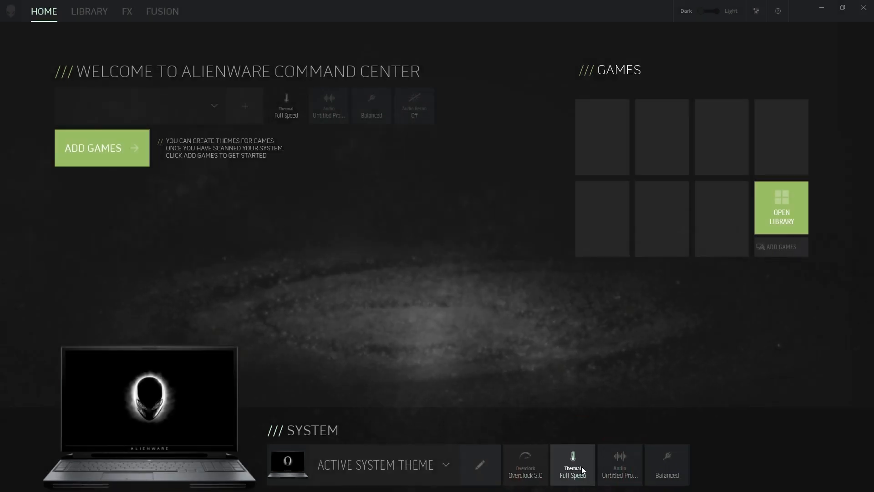
Browse thermal profiles keeping Full Speed, then list overclock choices Off, 01, 02, 5.0
left_click(572, 464)
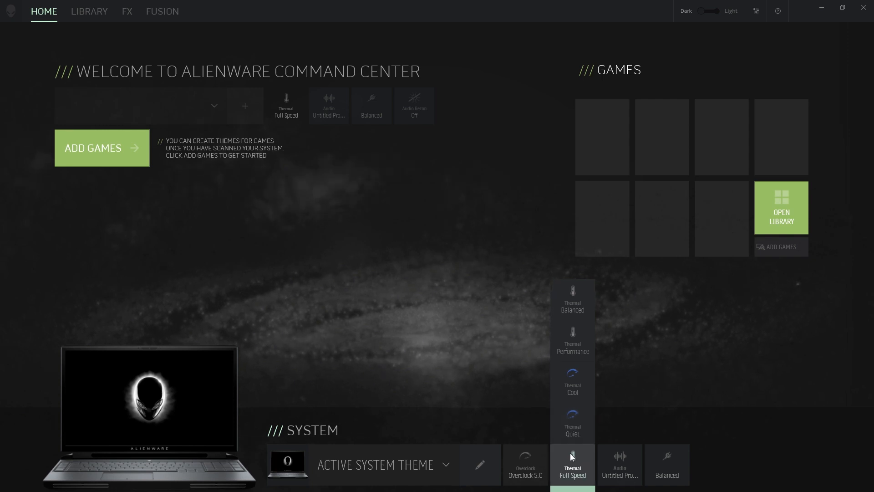
mouse_move(572, 401)
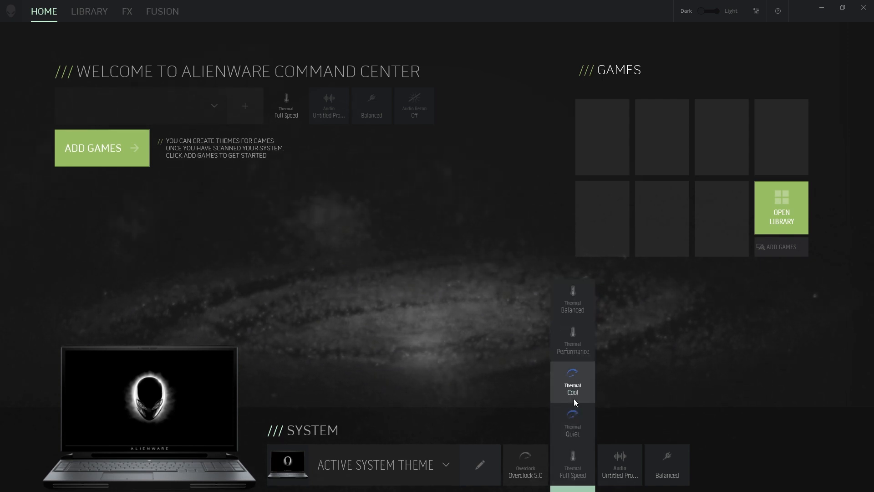
mouse_move(577, 425)
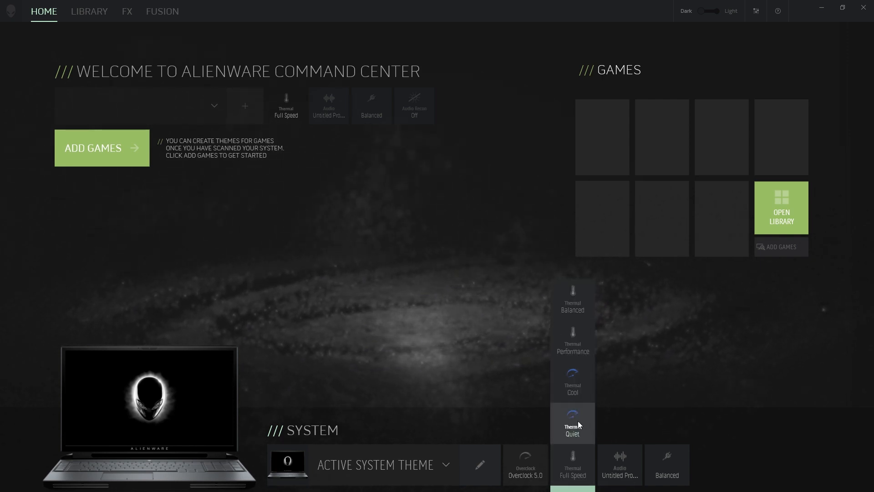
mouse_move(575, 440)
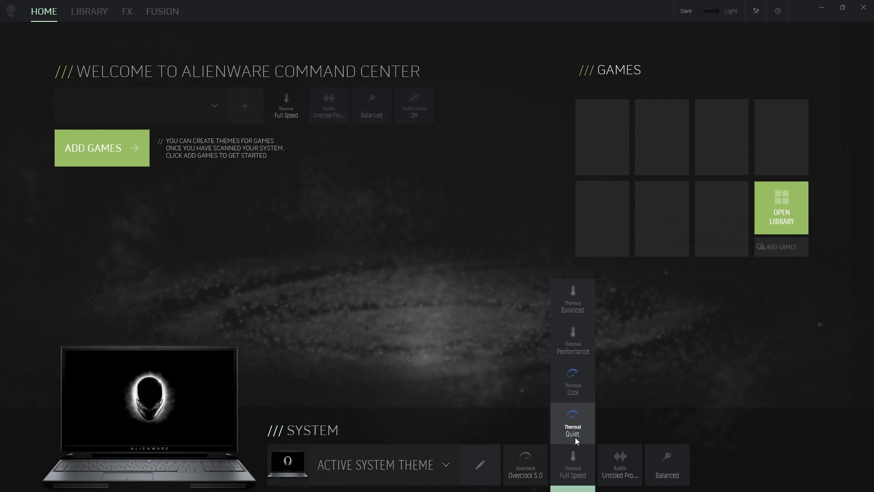
mouse_move(701, 464)
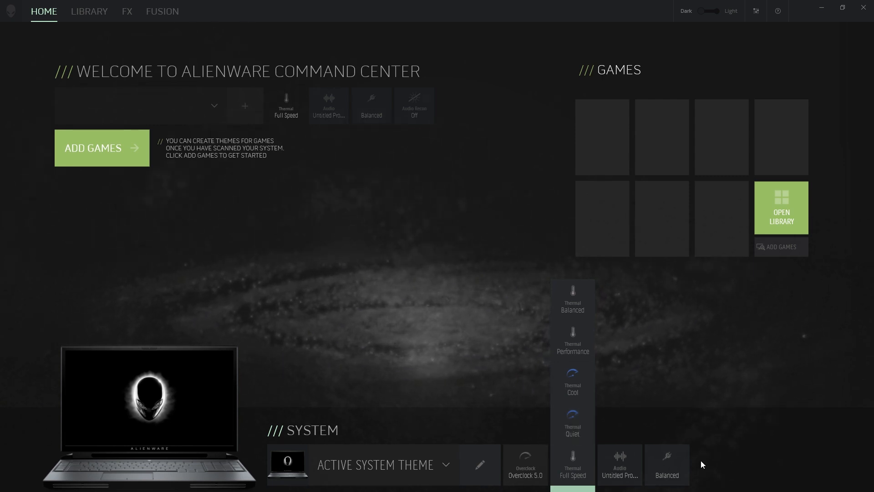
left_click(524, 377)
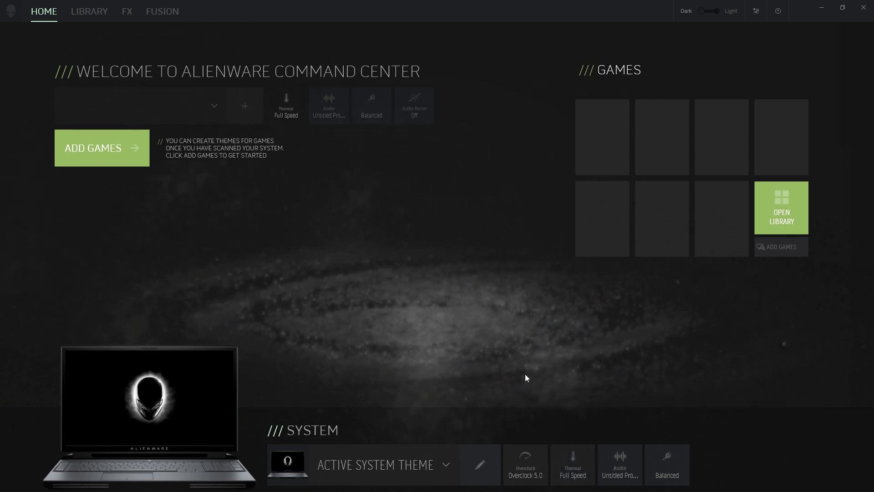
mouse_move(428, 325)
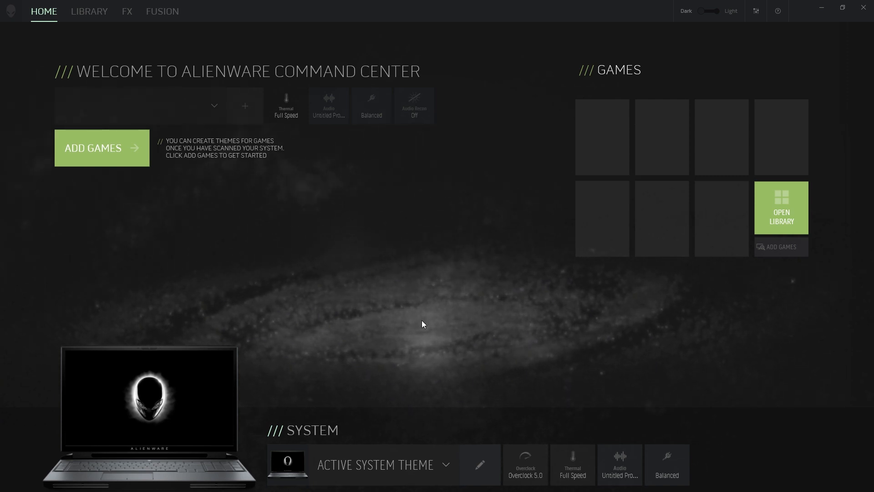
mouse_move(441, 368)
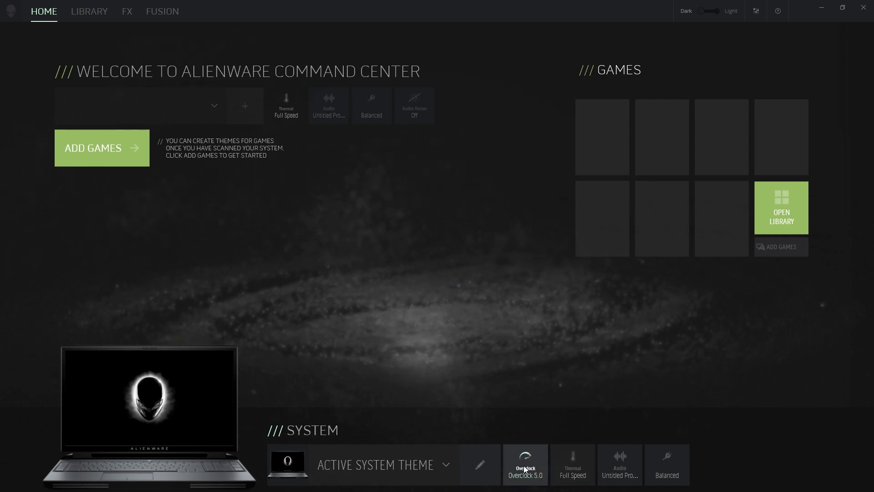
left_click(524, 464)
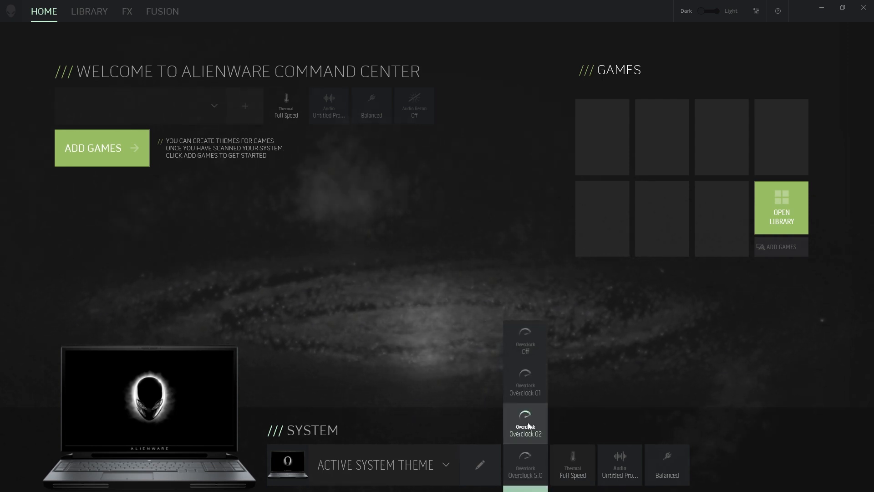